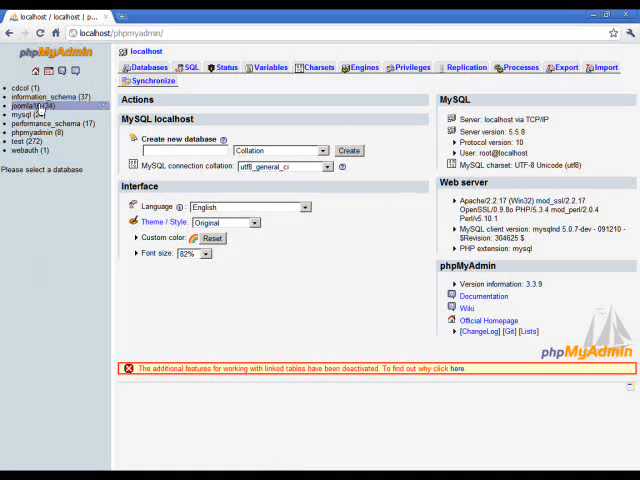
Load apachefriends.org and open its XAMPP page, scrolling to the distribution list.
left_click(25, 105)
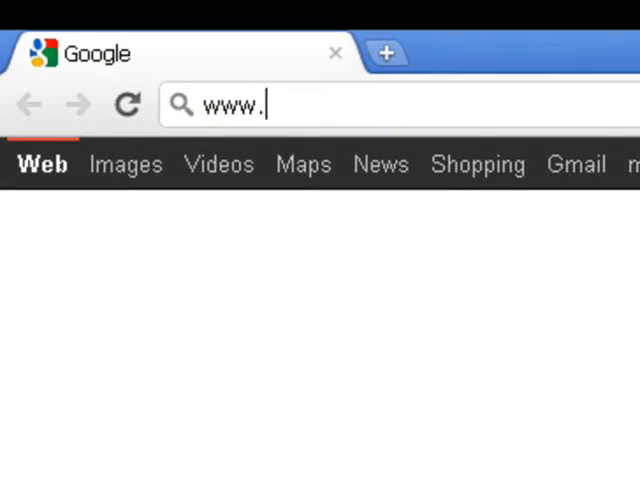
type("apachefriends.org")
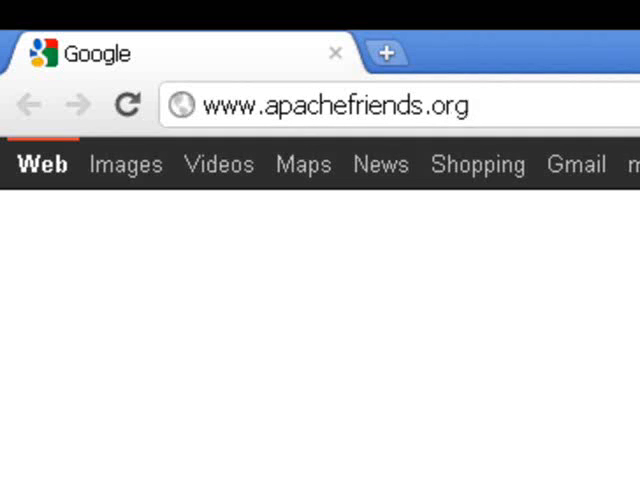
key("Return")
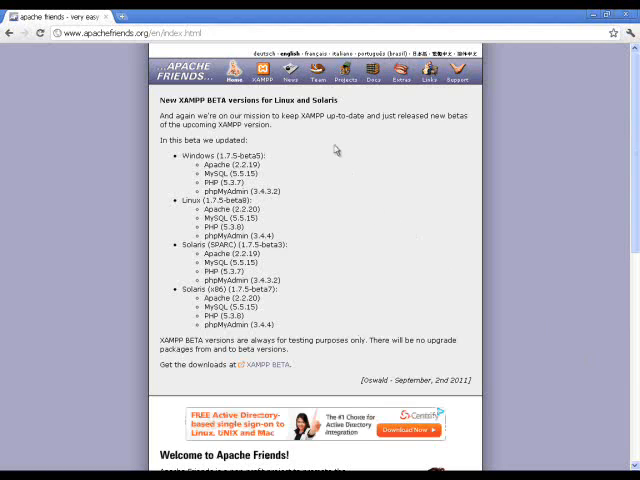
left_click(263, 73)
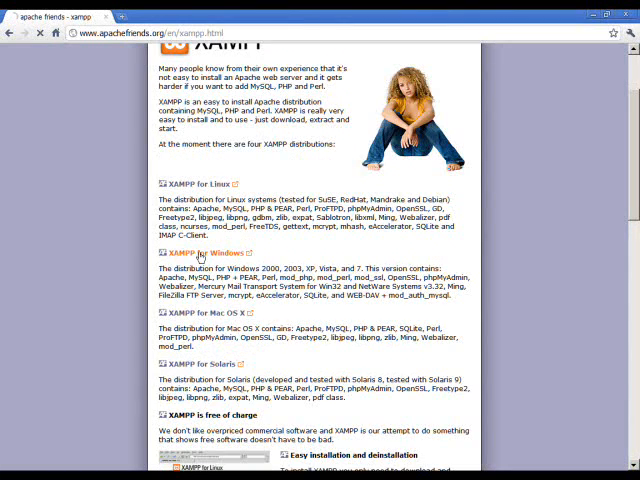
scroll("down", 3)
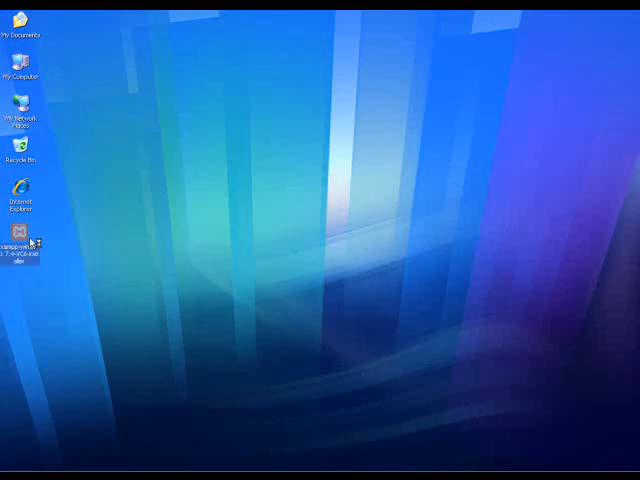
Launch the XAMPP 1.7.4 installer in English and pass the welcome page.
double_click(18, 232)
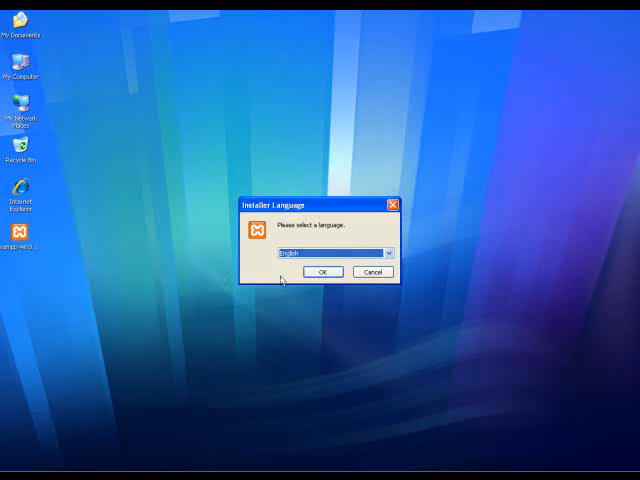
left_click(322, 271)
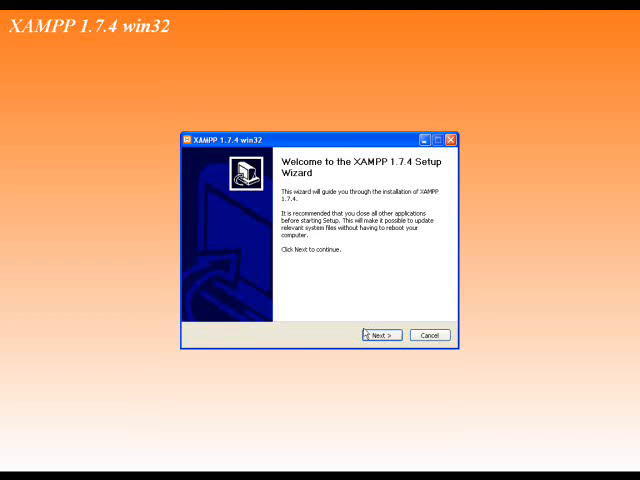
left_click(378, 335)
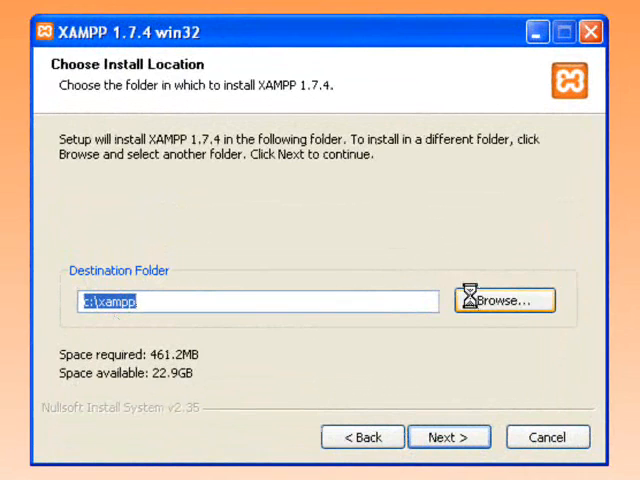
Choose the PRESARIO (C:) drive as the install location.
left_click(504, 300)
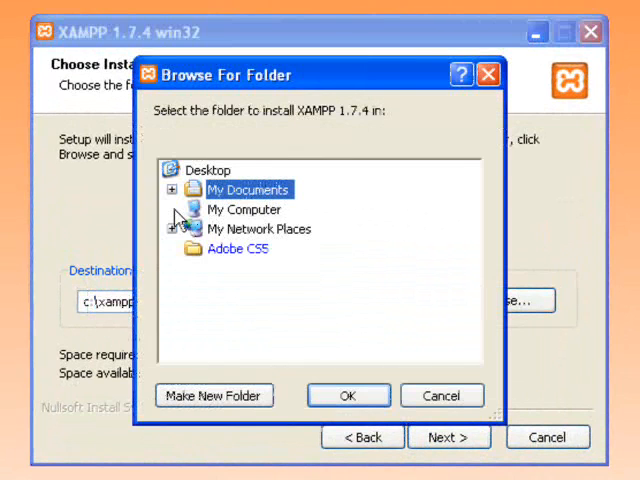
left_click(174, 208)
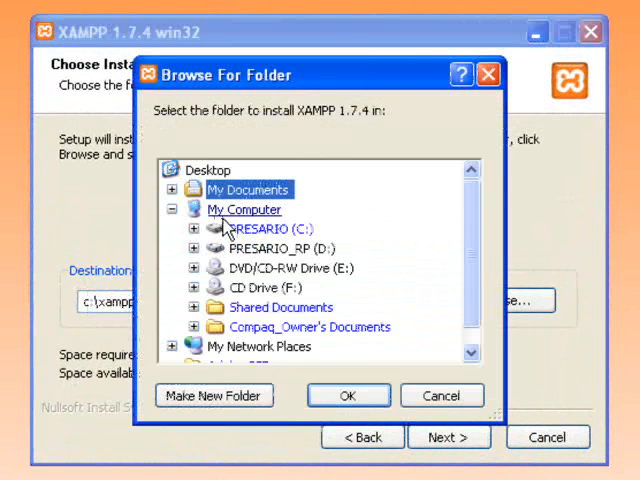
left_click(195, 229)
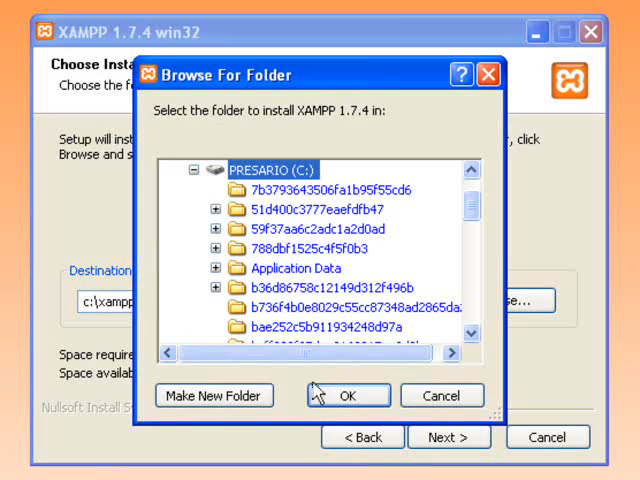
left_click(348, 395)
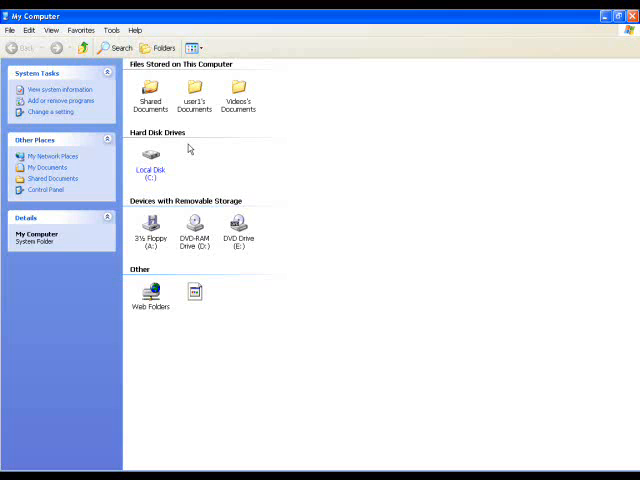
Browse from the C: drive into the Kilts website folder.
double_click(149, 155)
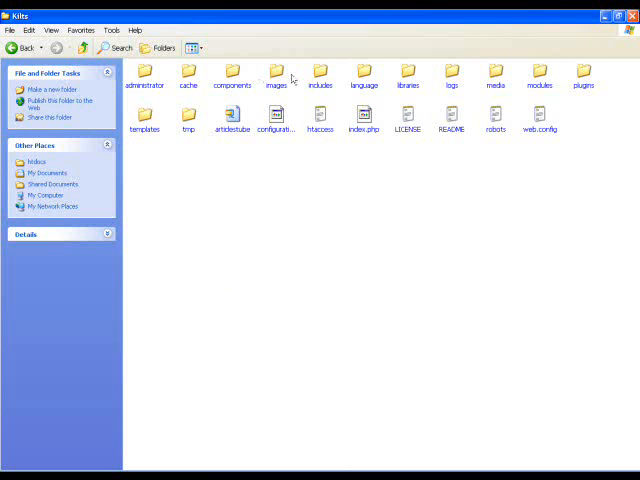
double_click(276, 72)
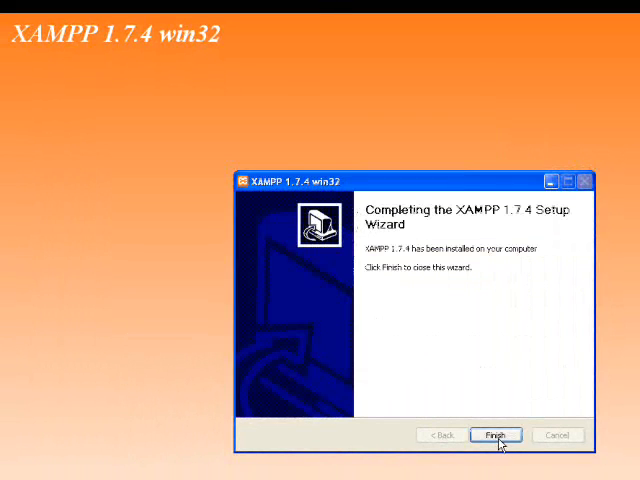
Finish the XAMPP setup wizard so the Control Panel opens.
left_click(495, 434)
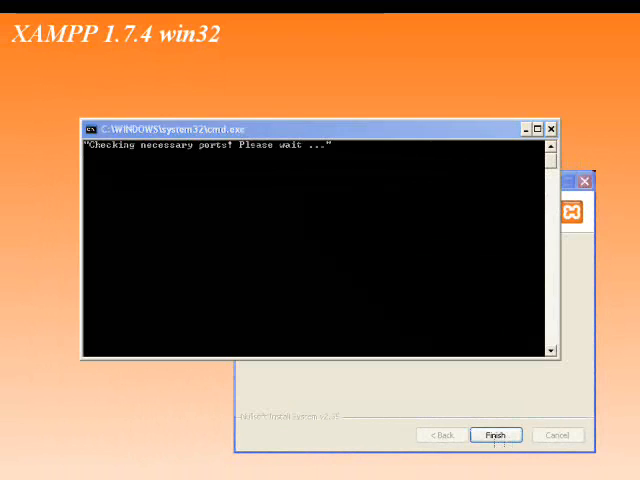
left_click(494, 435)
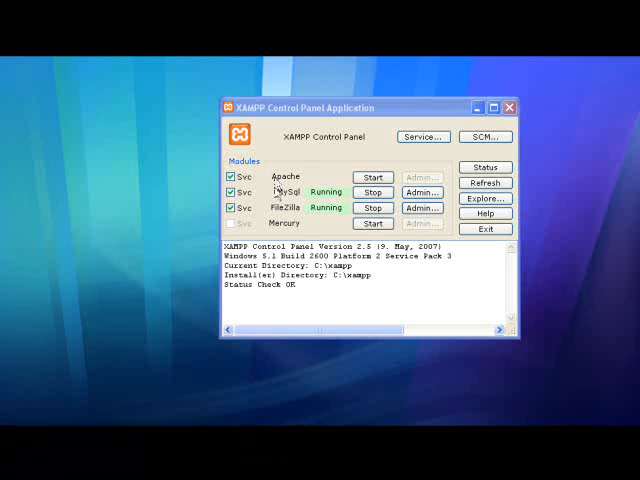
mouse_move(279, 208)
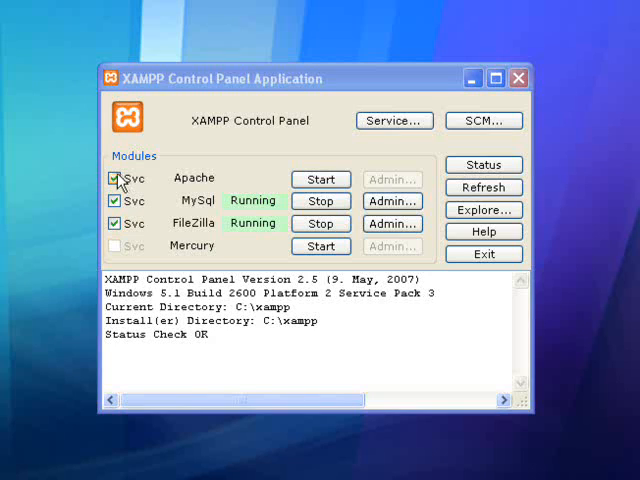
Uninstall and reinstall Apache as a Windows service using its Svc checkbox.
left_click(114, 179)
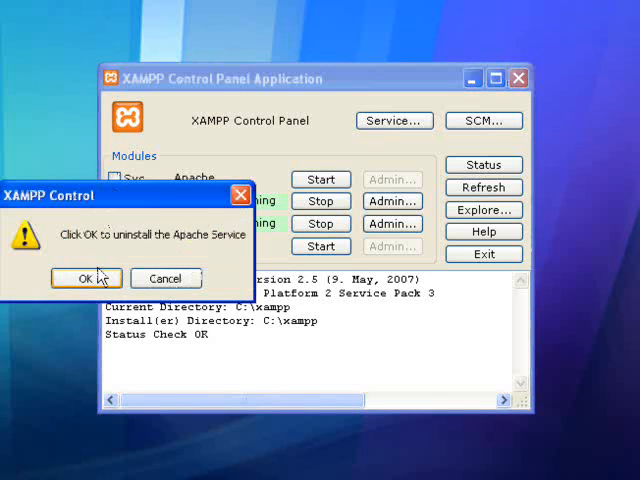
left_click(86, 278)
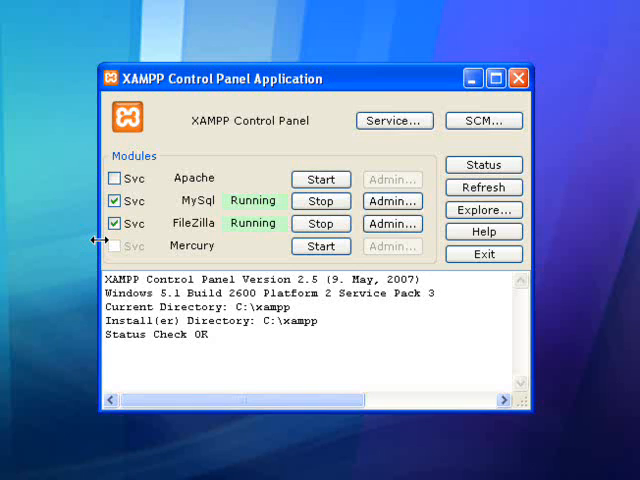
left_click(115, 178)
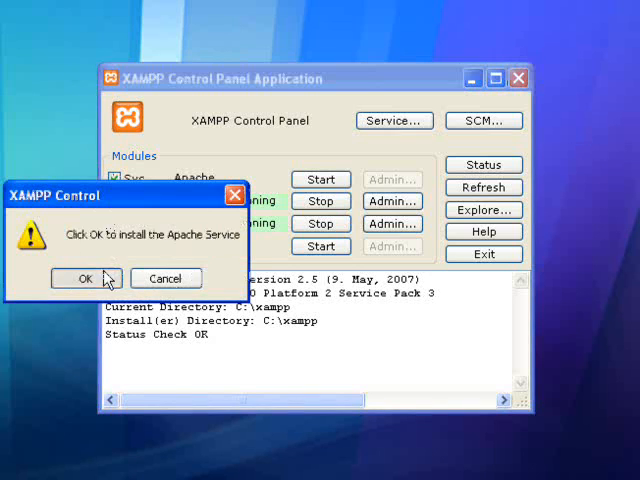
left_click(85, 278)
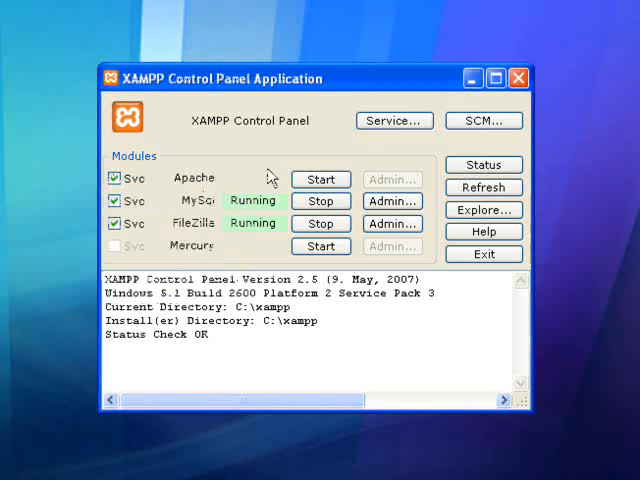
left_click(321, 179)
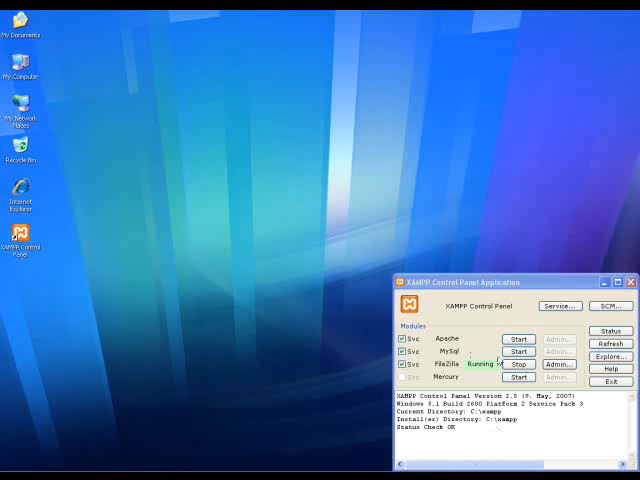
Browse to C:\xampp\apache and run apache_installservice.bat.
left_click(632, 281)
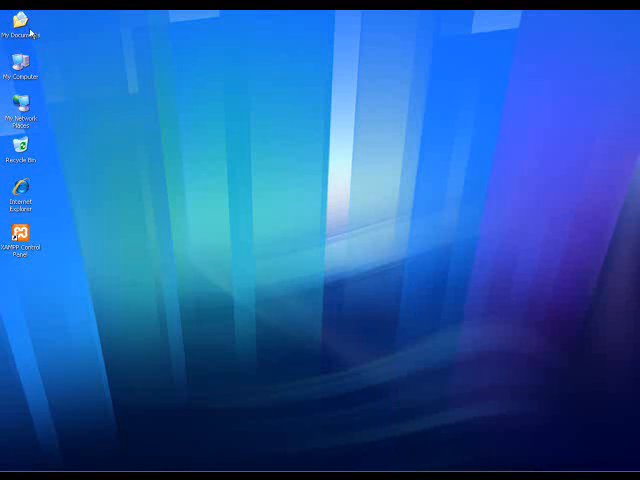
double_click(20, 70)
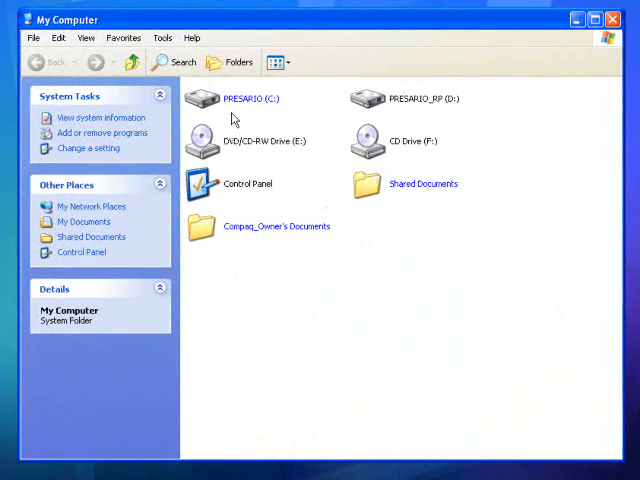
double_click(248, 98)
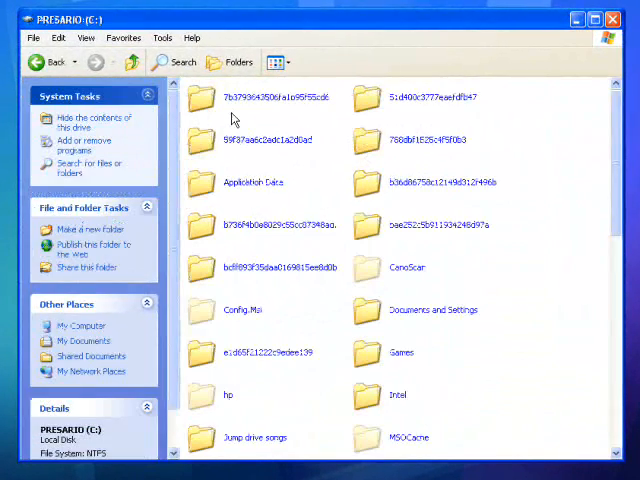
scroll("down", 3)
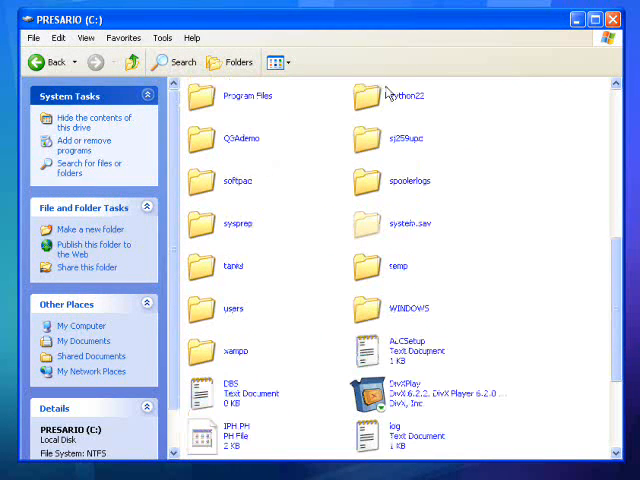
double_click(235, 344)
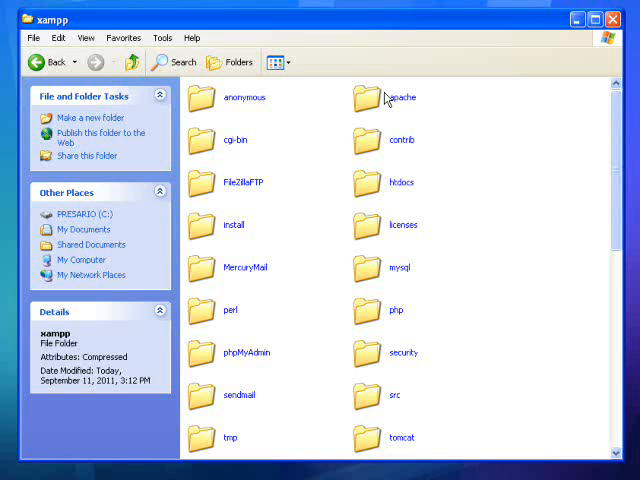
double_click(401, 96)
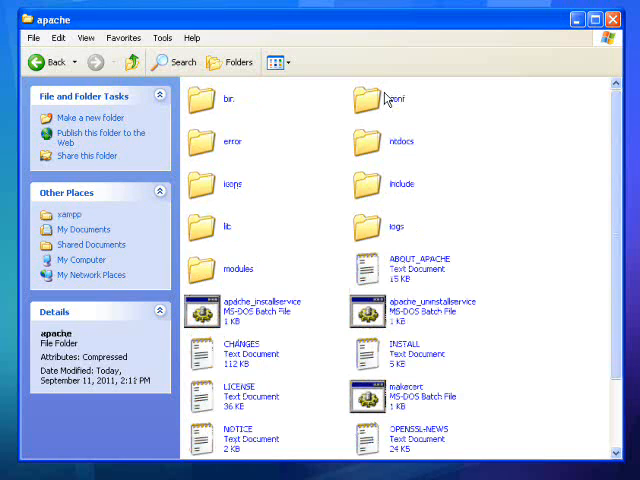
mouse_move(430, 310)
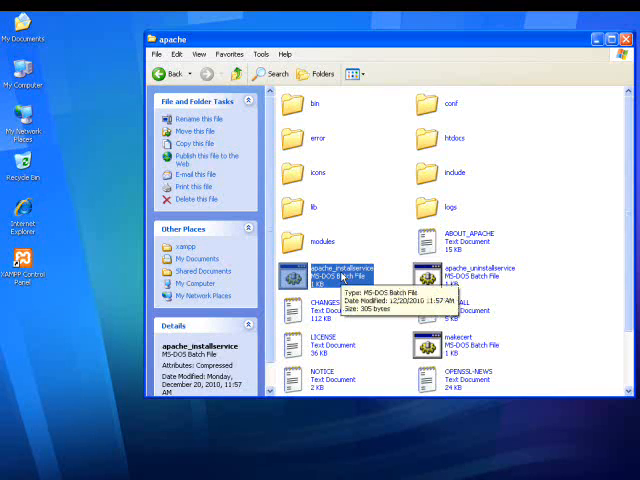
double_click(310, 272)
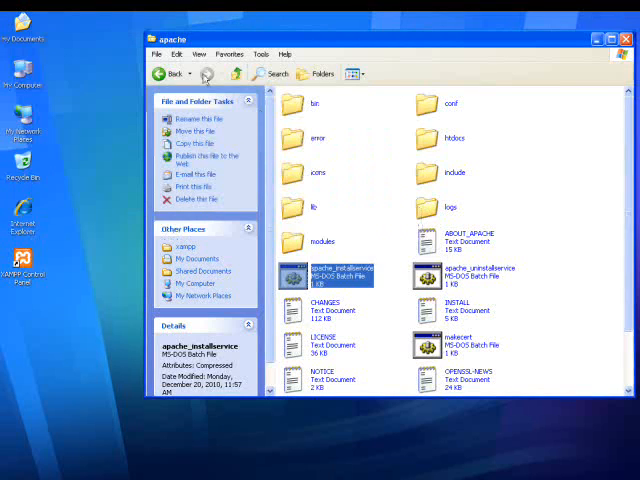
mouse_move(235, 73)
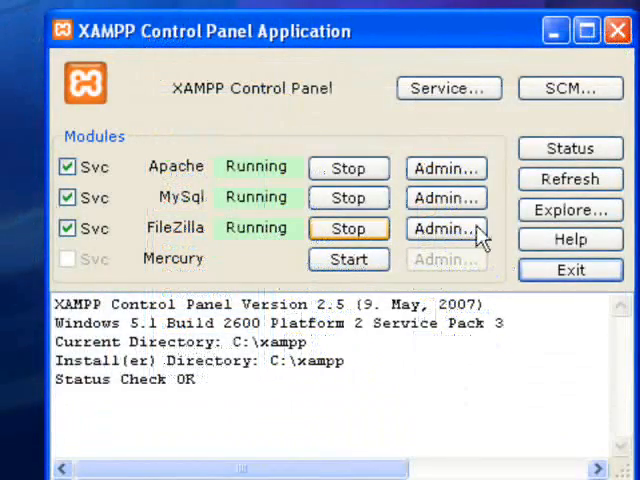
mouse_move(555, 262)
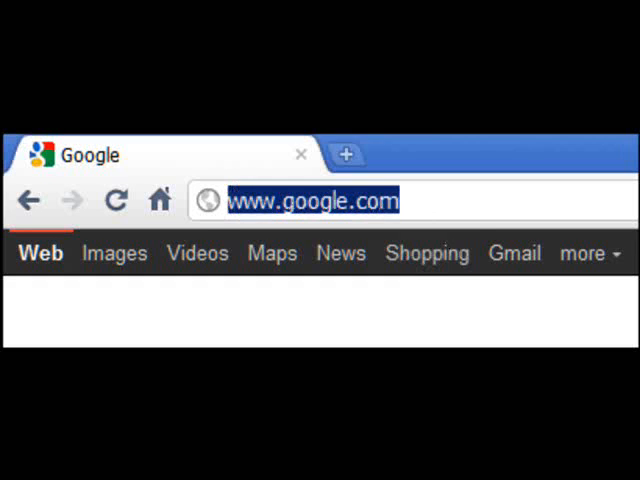
type("http://google.com")
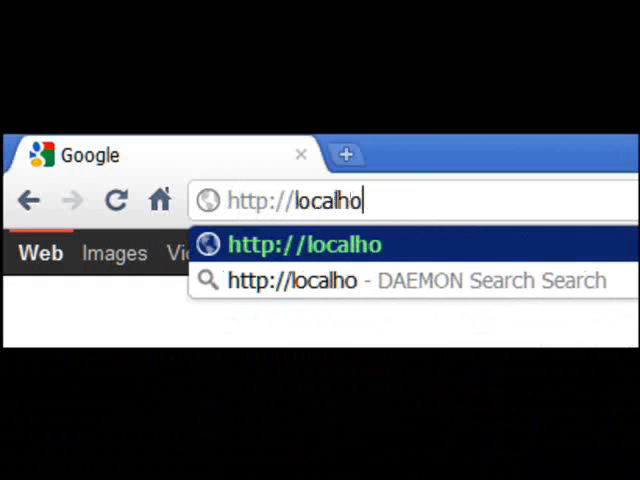
type("st/")
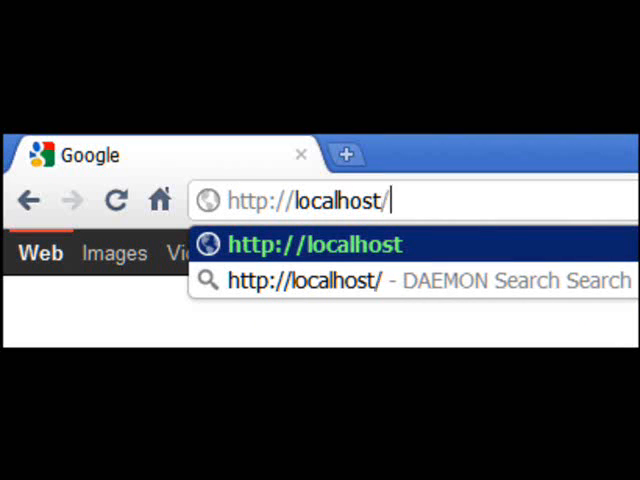
type("phpmyadmin")
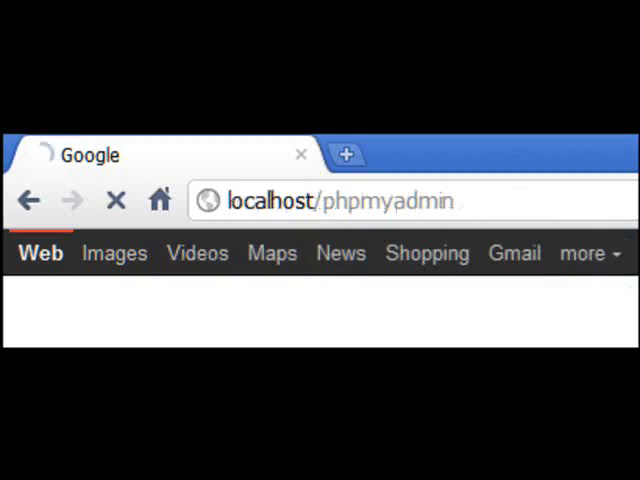
key("Return")
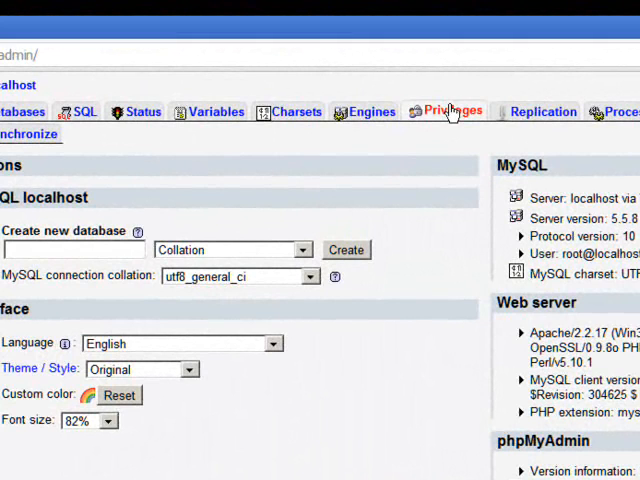
Open the Edit Privileges page for root@localhost from the Privileges overview.
left_click(453, 111)
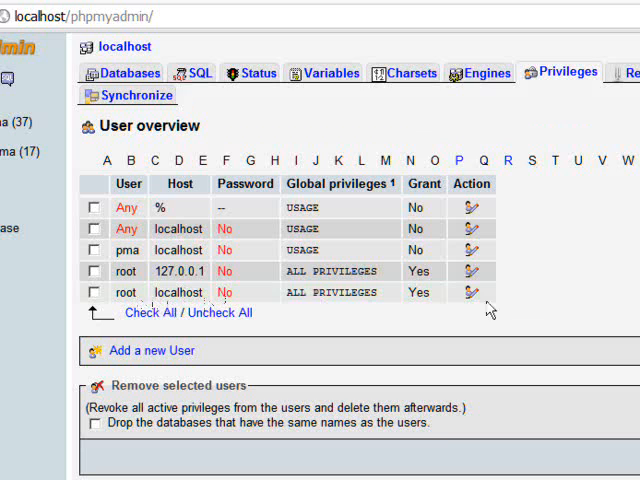
mouse_move(473, 292)
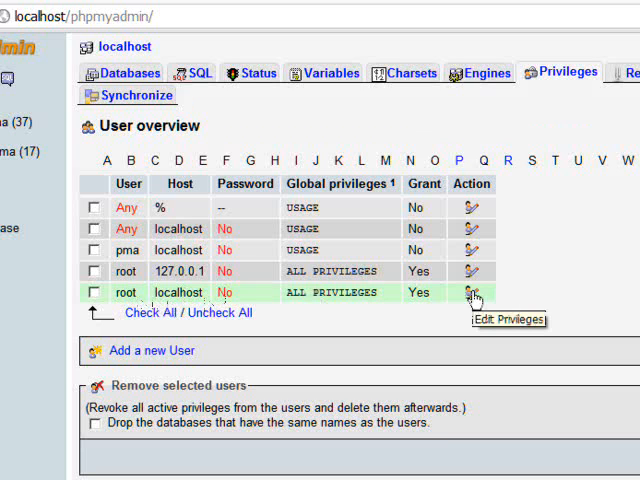
left_click(473, 292)
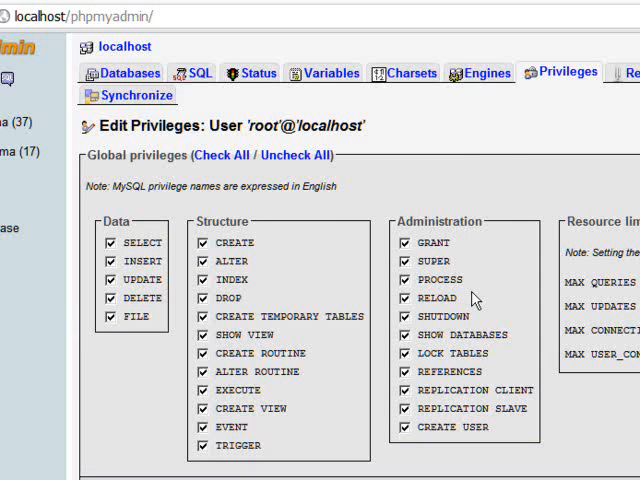
mouse_move(295, 188)
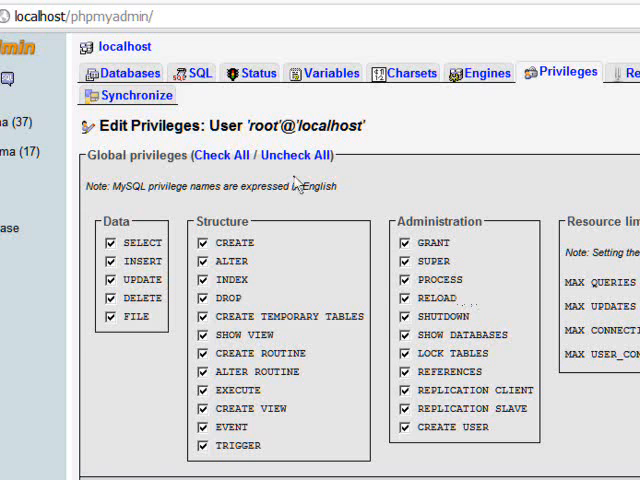
scroll("down", 3)
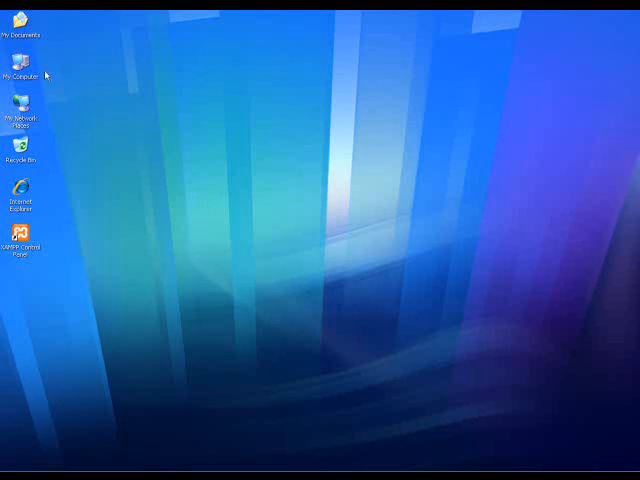
Browse to C:\xampp\phpMyAdmin and open config.inc for editing.
double_click(20, 70)
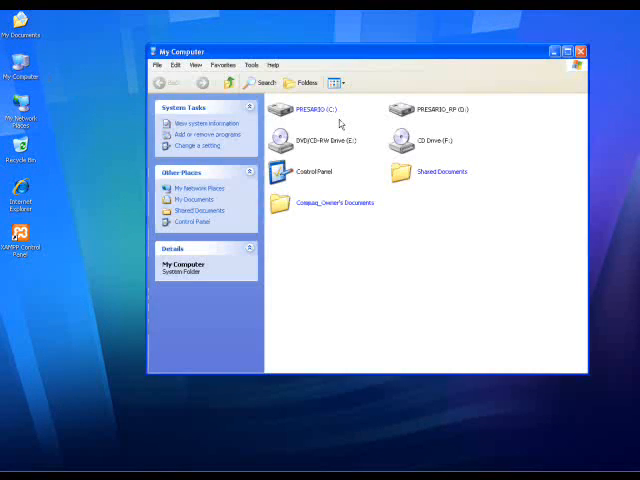
double_click(305, 110)
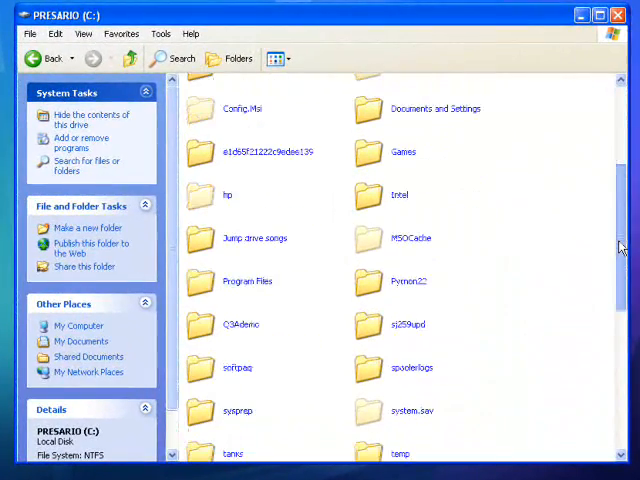
scroll("down", 3)
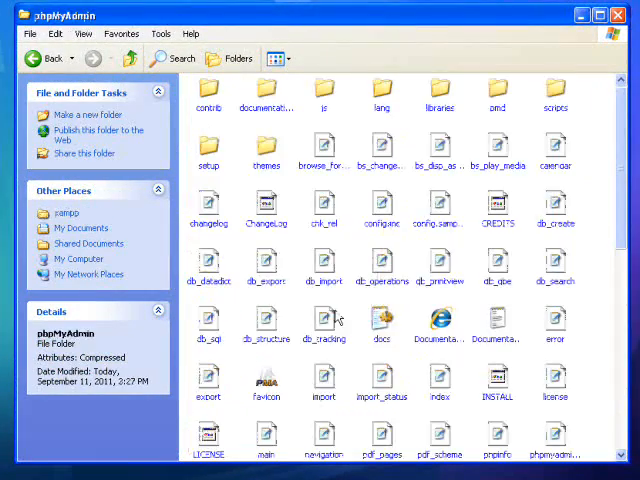
left_click(381, 208)
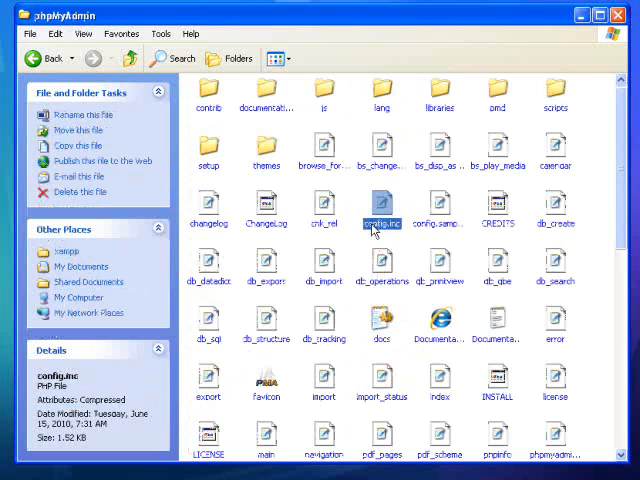
double_click(381, 205)
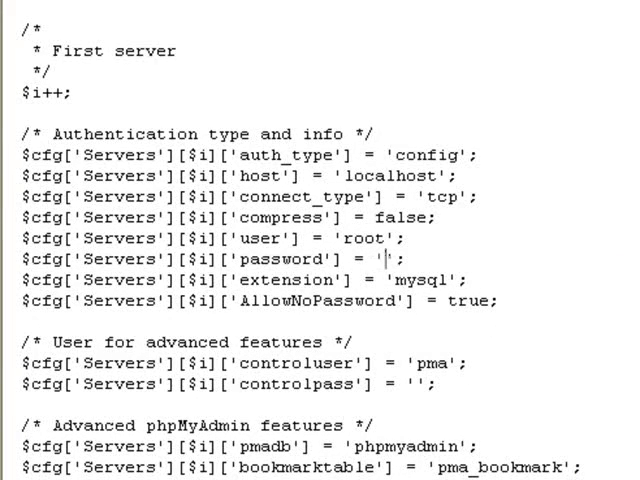
Set root's password to 'yourpassword here', AllowNoPassword to false, and save config.inc.
type("yourpassword here")
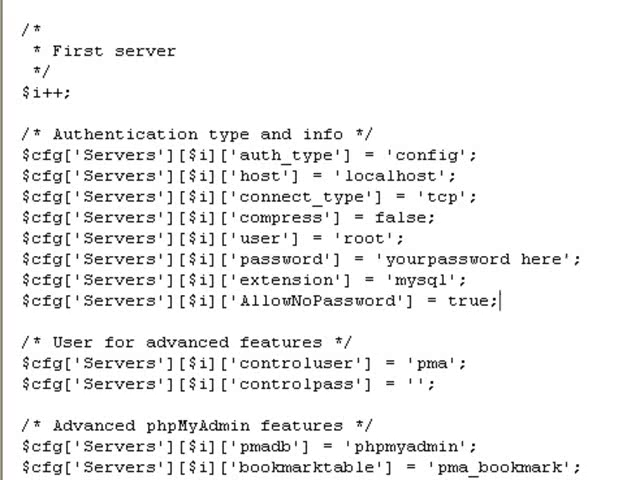
key("BackSpace")
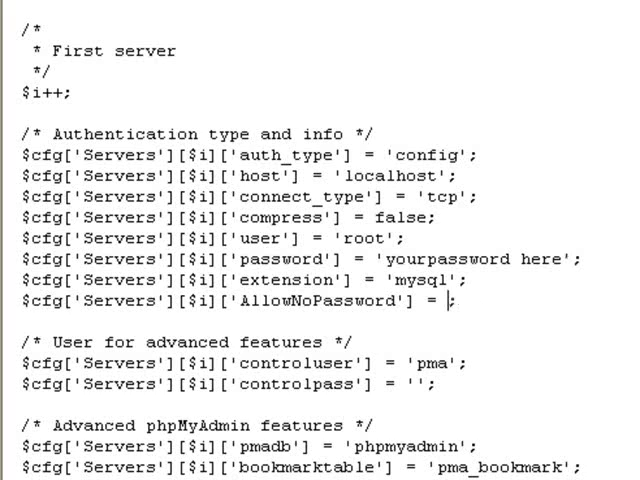
type("fal")
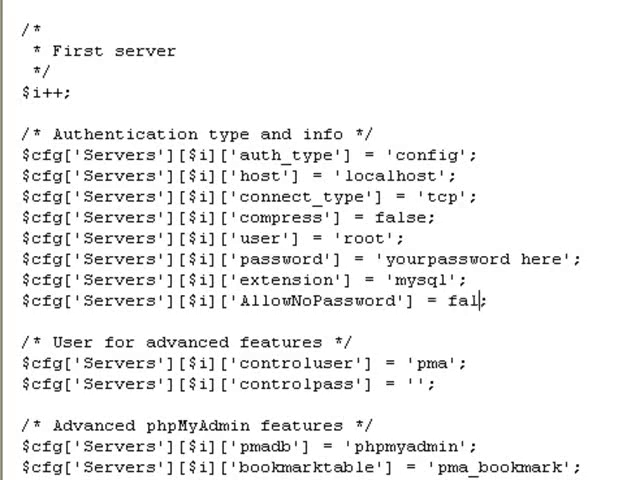
type("se;")
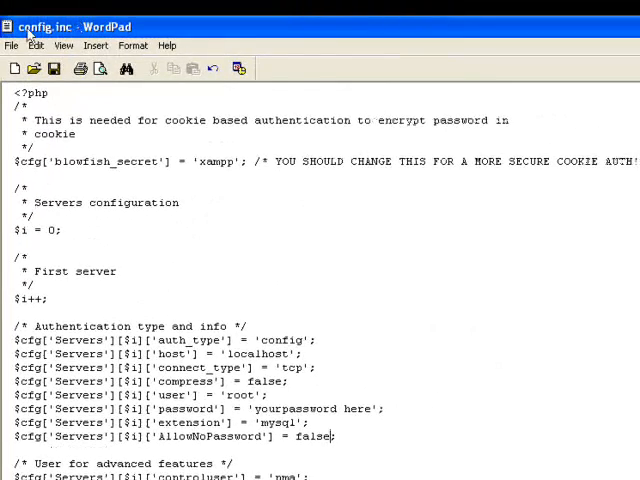
left_click(11, 45)
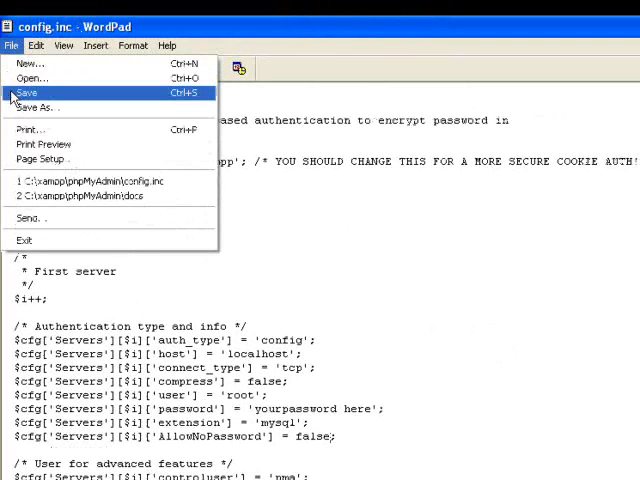
left_click(26, 92)
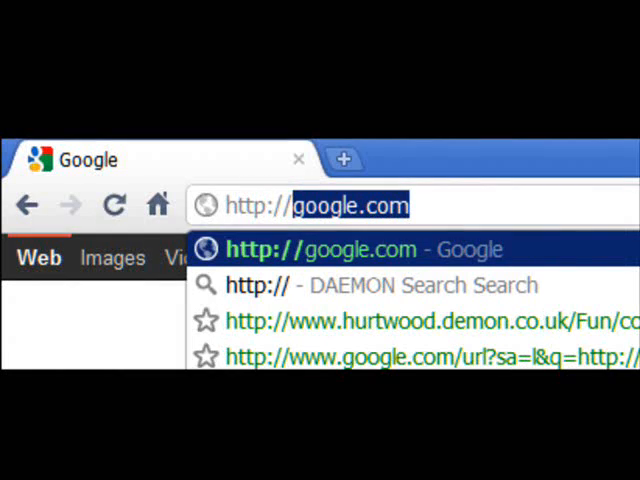
Load localhost in Chrome to reach the XAMPP splash page's language choices.
type("localhost/")
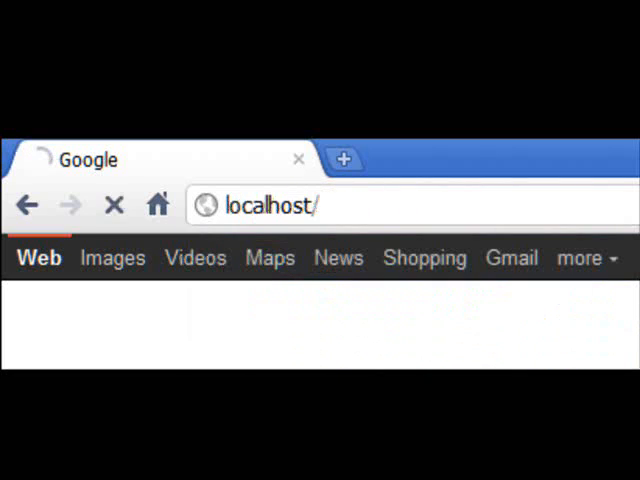
key("Return")
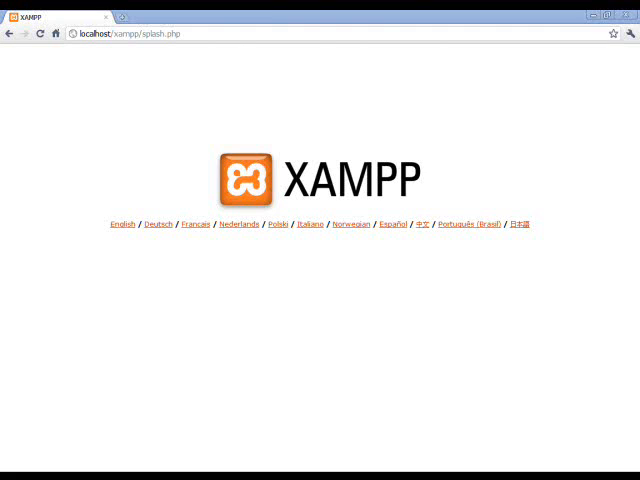
mouse_move(173, 273)
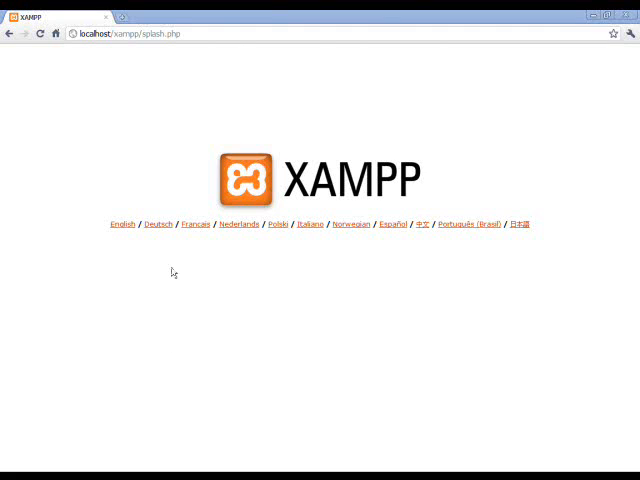
mouse_move(480, 208)
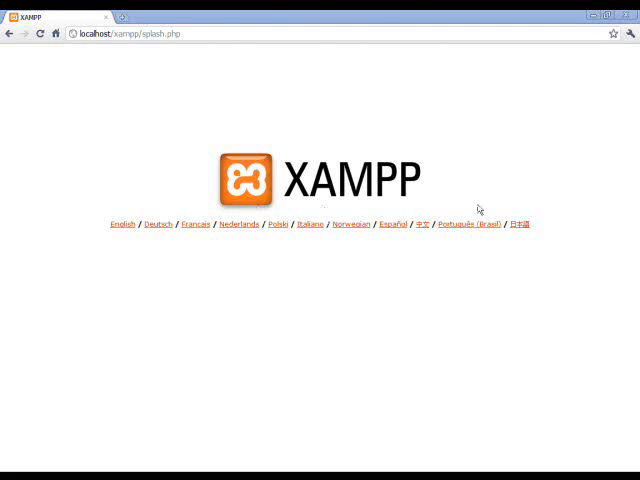